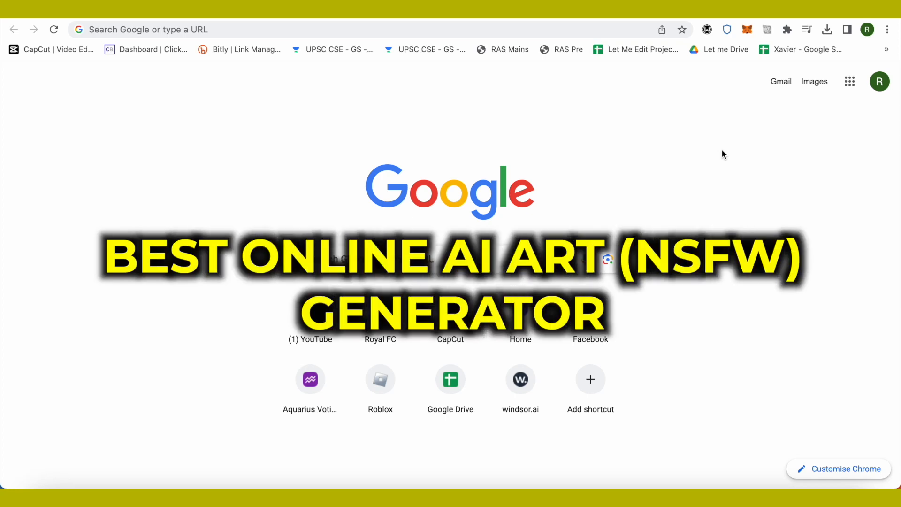
mouse_move(724, 148)
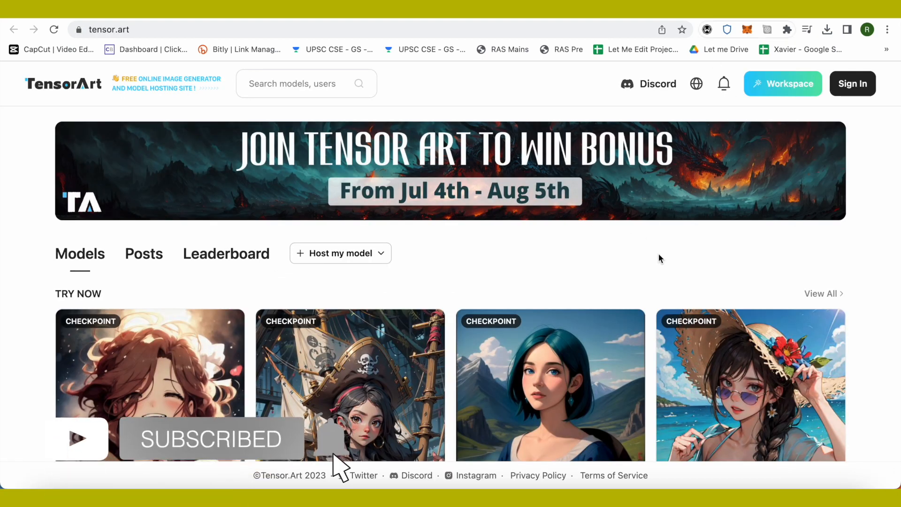
scroll("down", 3)
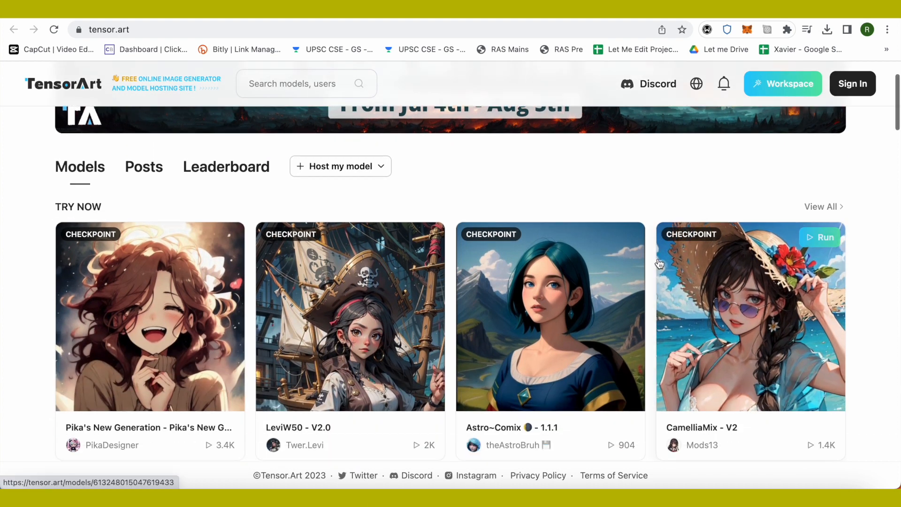
scroll("down", 3)
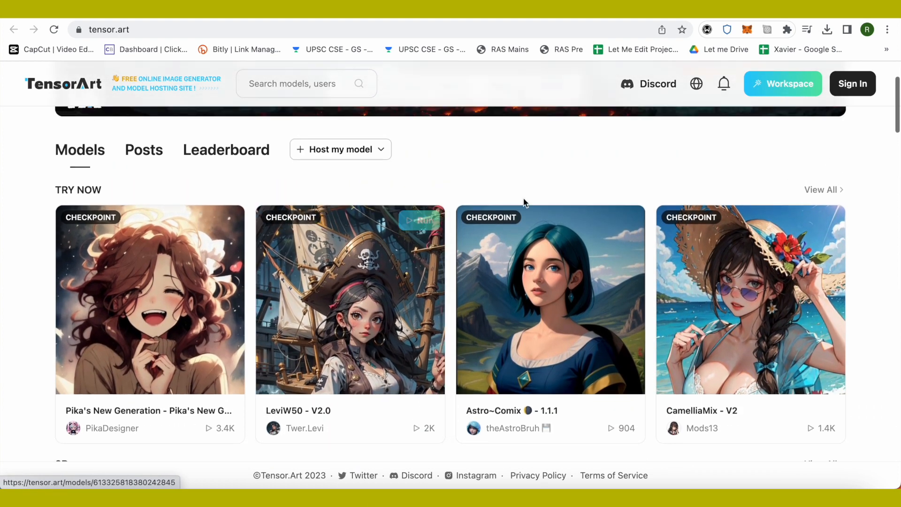
left_click(341, 149)
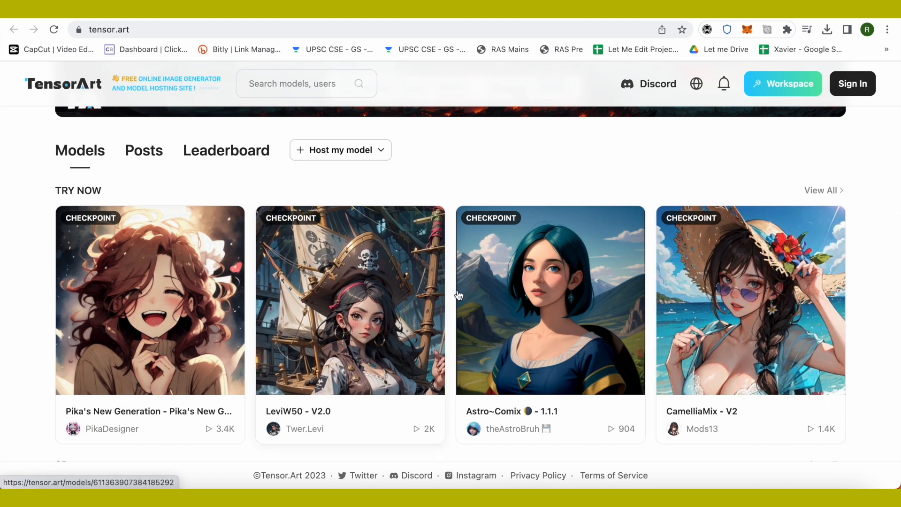
scroll("down", 3)
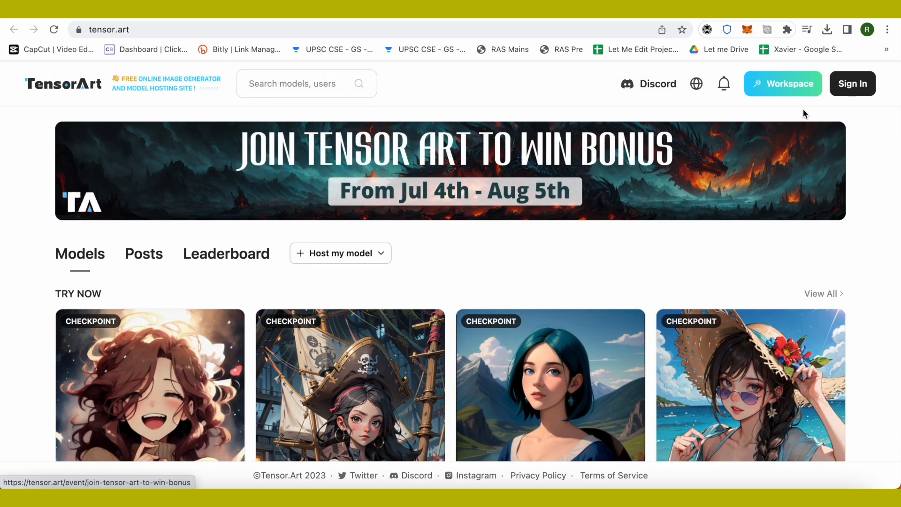
mouse_move(788, 96)
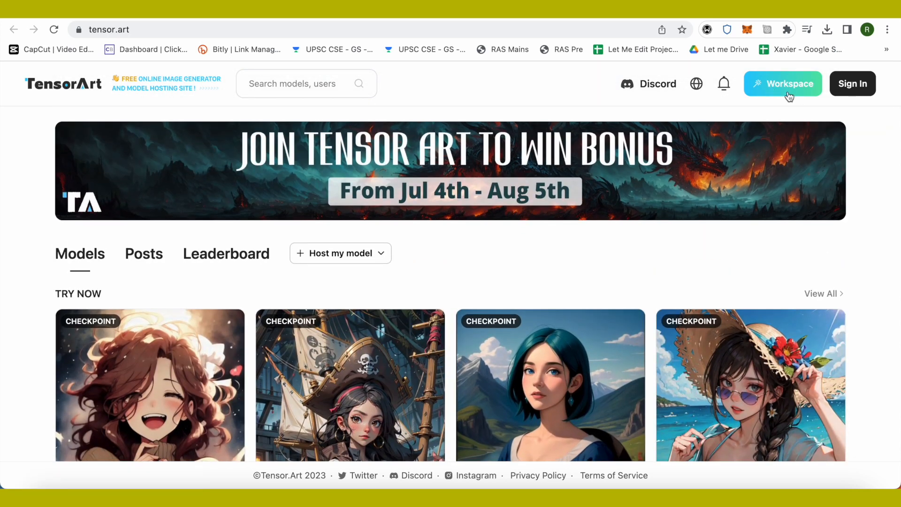
mouse_move(860, 93)
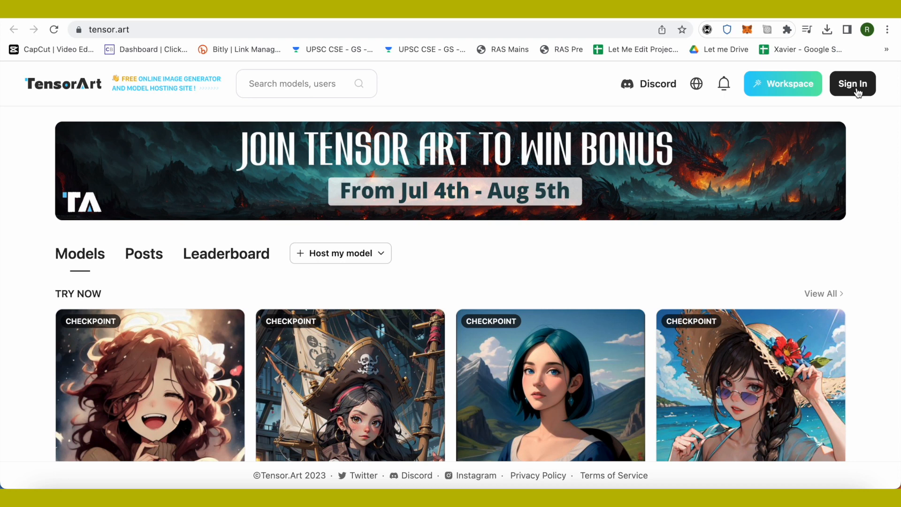
mouse_move(794, 90)
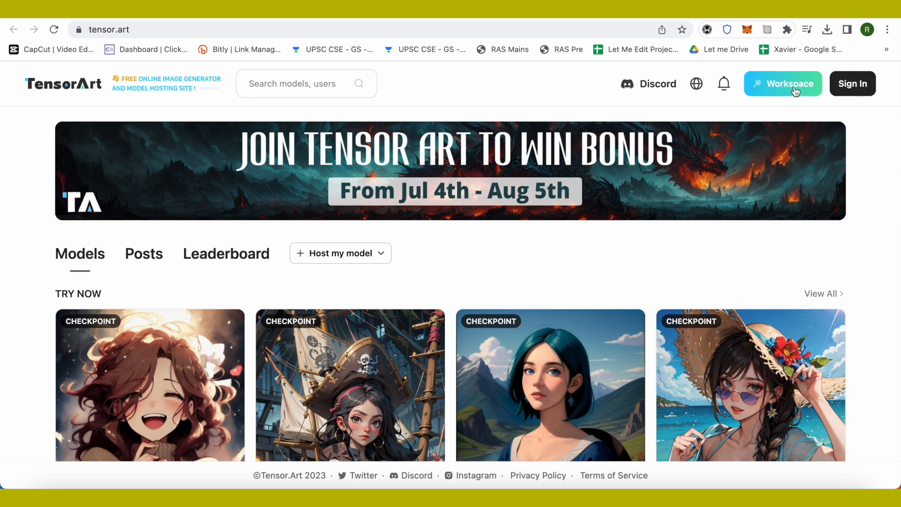
Open the Workspace generation panel and place the cursor in the Negative Prompt box.
left_click(783, 84)
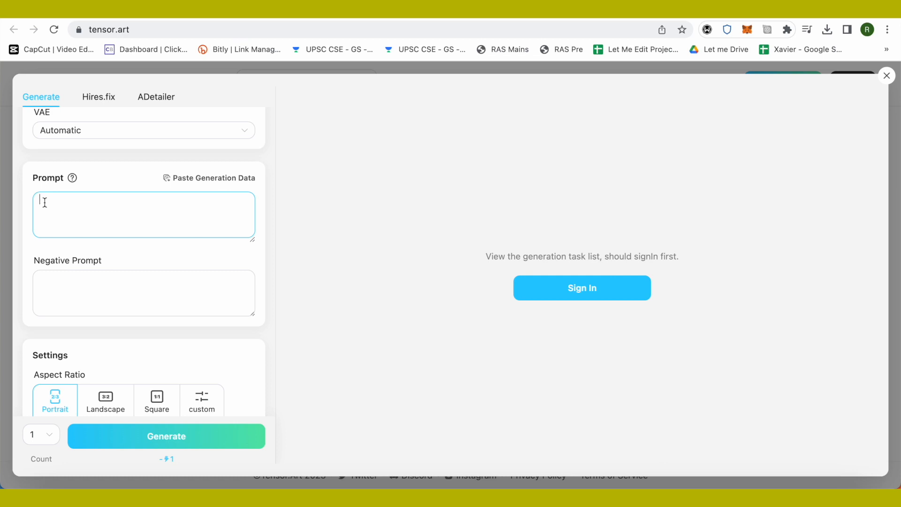
left_click(143, 293)
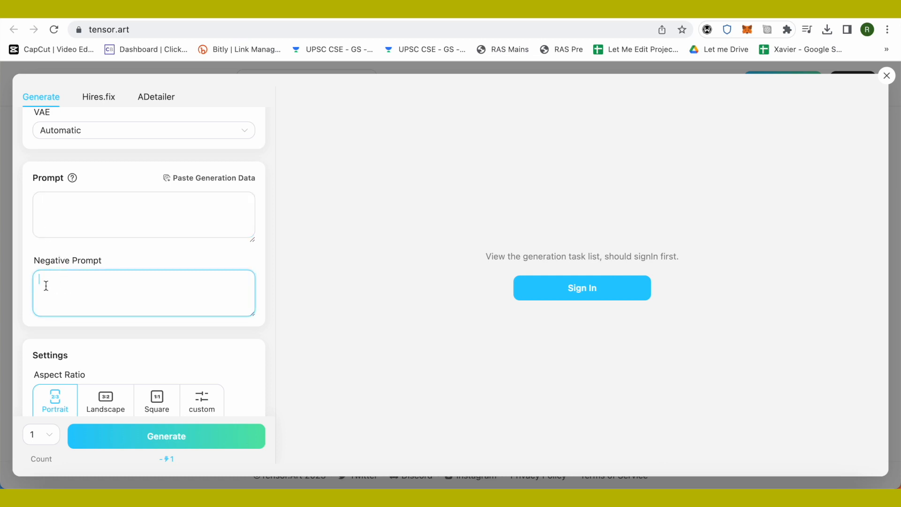
mouse_move(39, 281)
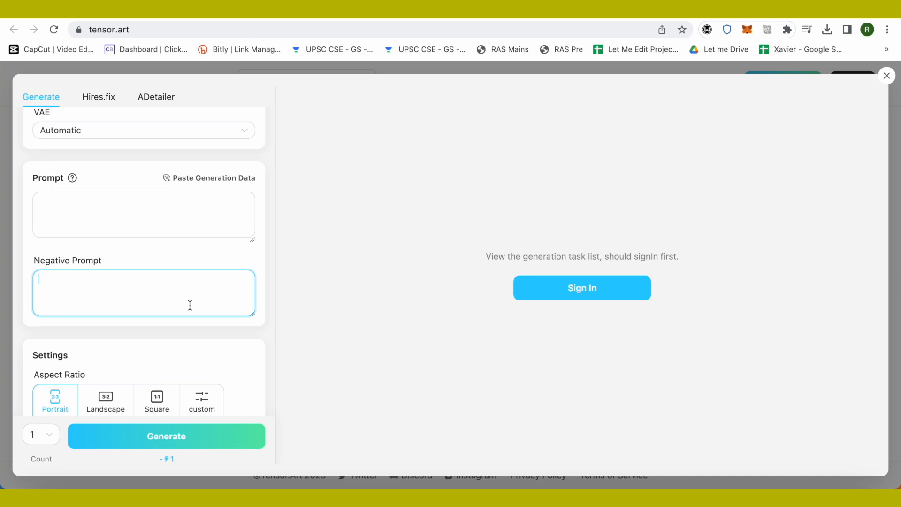
scroll("down", 3)
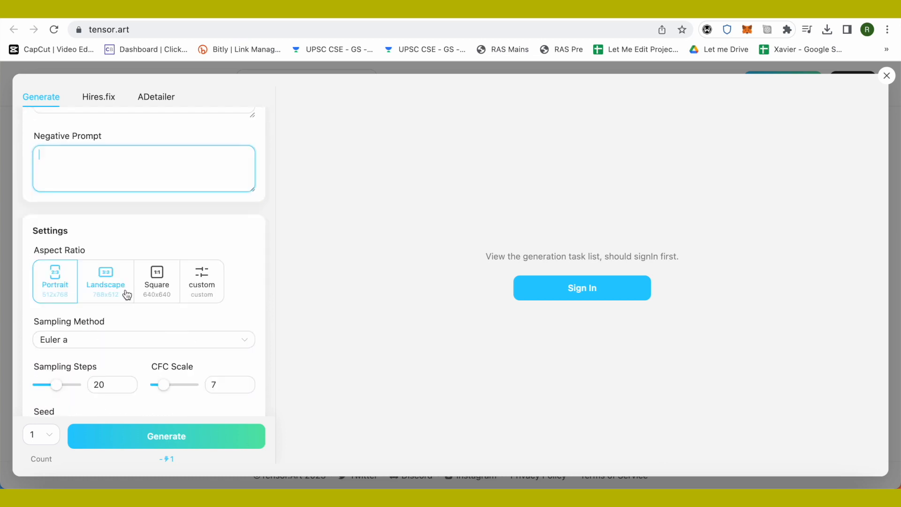
scroll("down", 3)
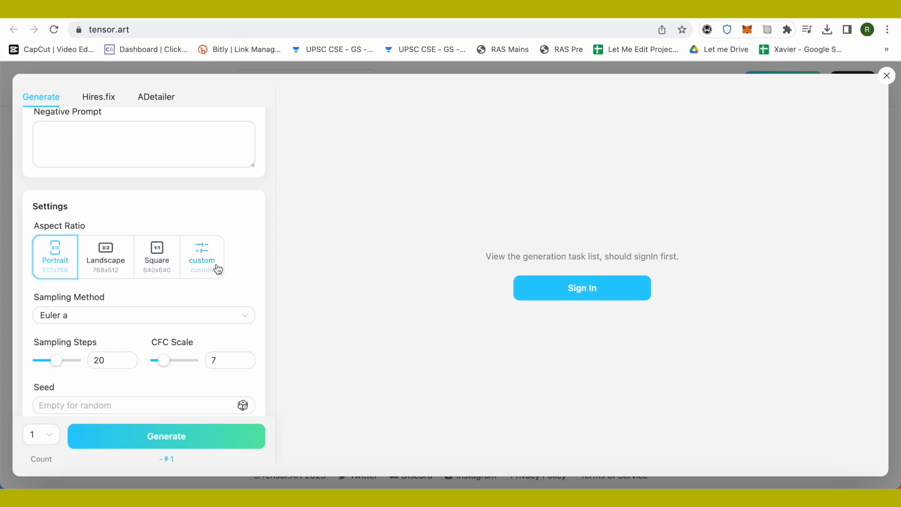
scroll("down", 3)
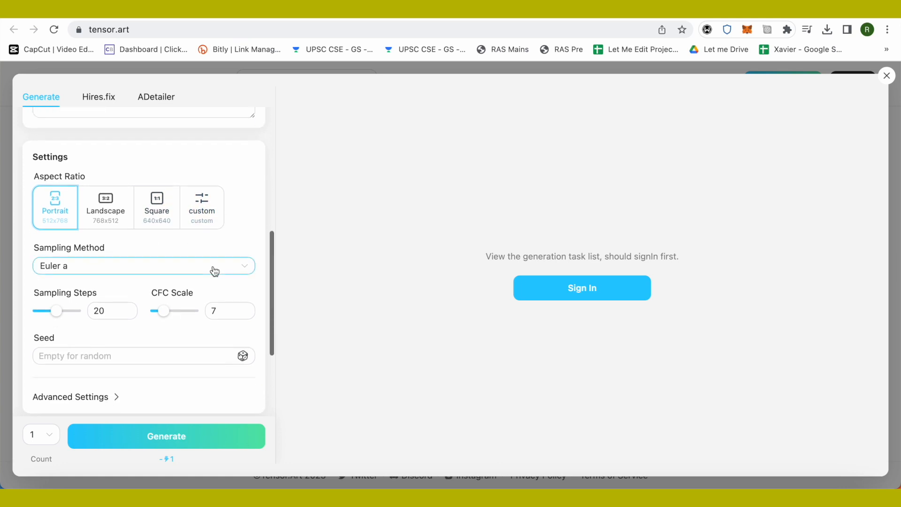
mouse_move(221, 265)
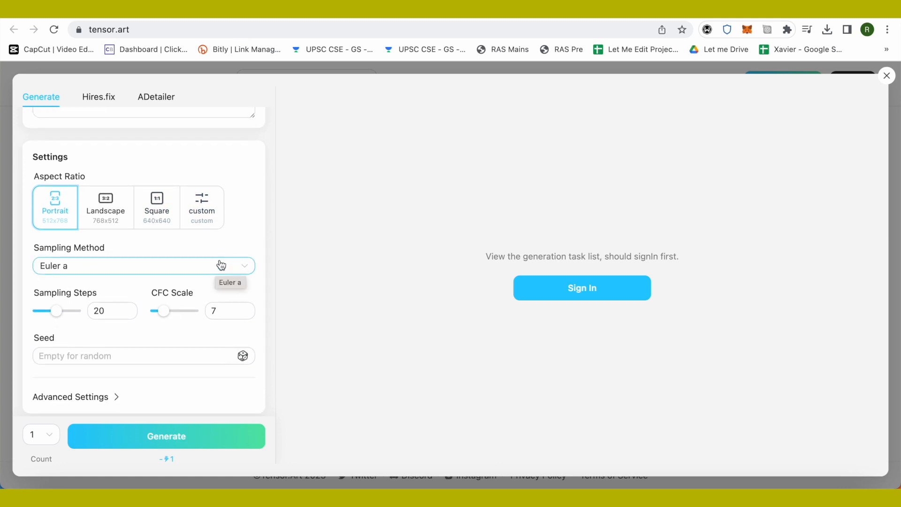
scroll("down", 3)
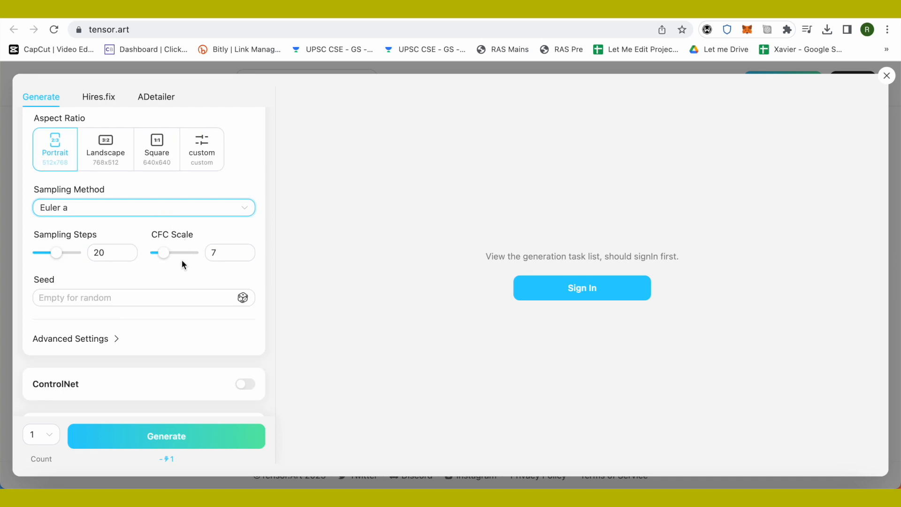
scroll("down", 3)
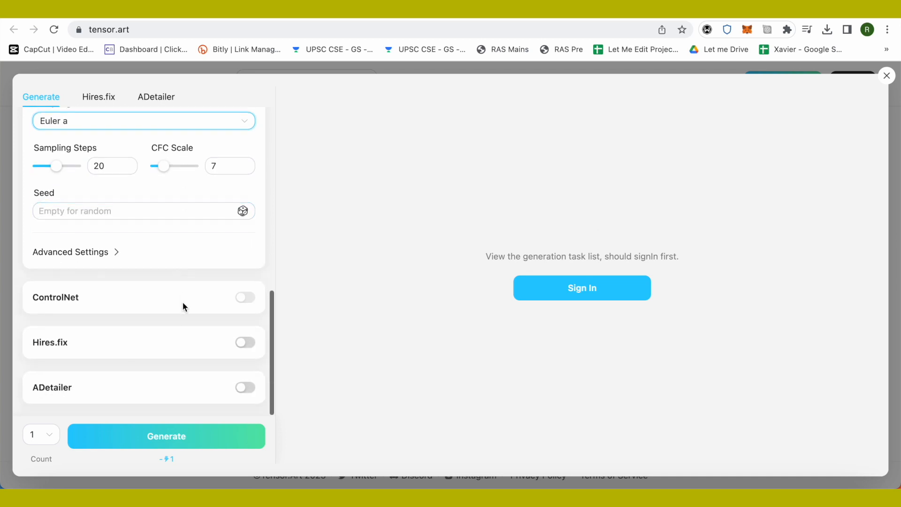
mouse_move(524, 338)
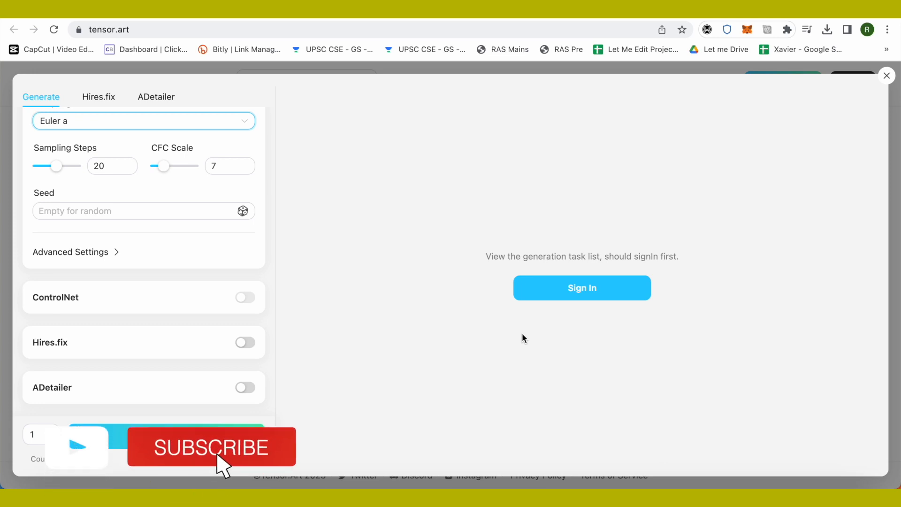
left_click(211, 448)
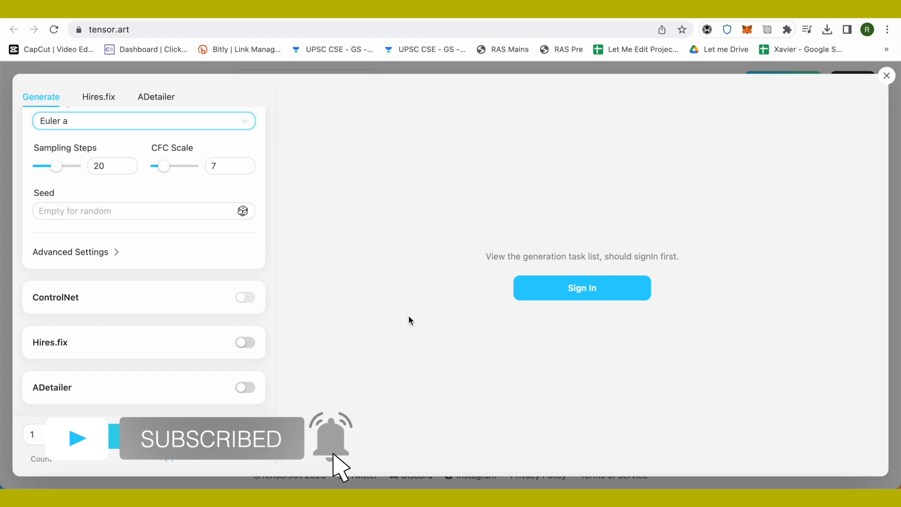